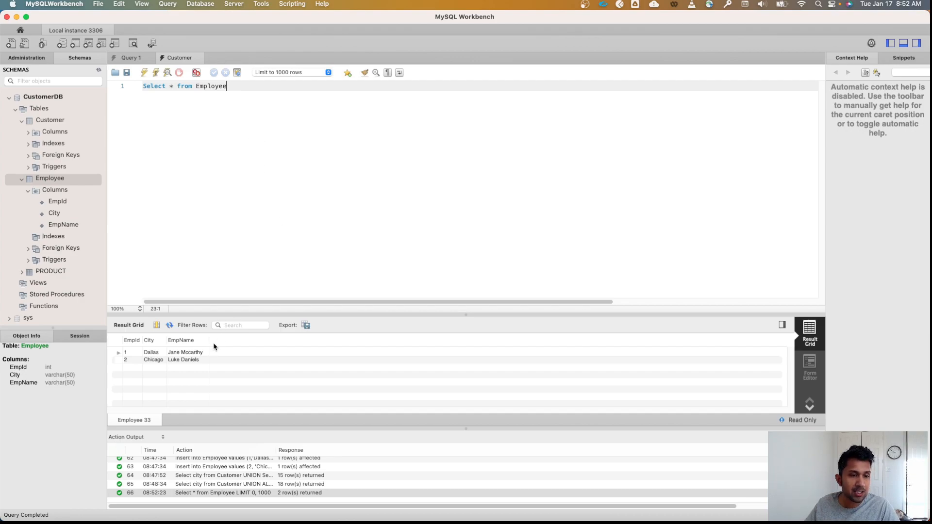
pyautogui.moveTo(154, 354)
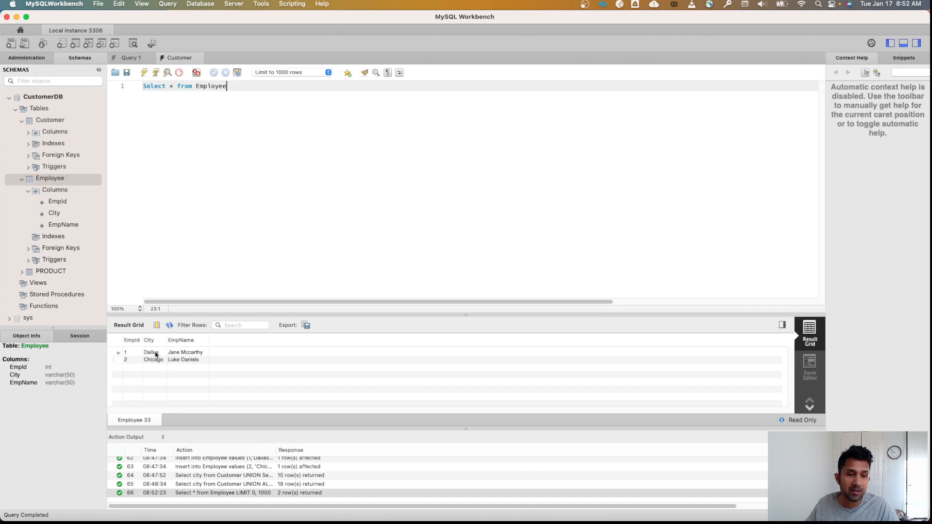
# Step: Change the query to Select * from Customer and run it to list all customer rows
pyautogui.moveTo(175, 85); pyautogui.dragTo(227, 85)
pyautogui.write('Cs')
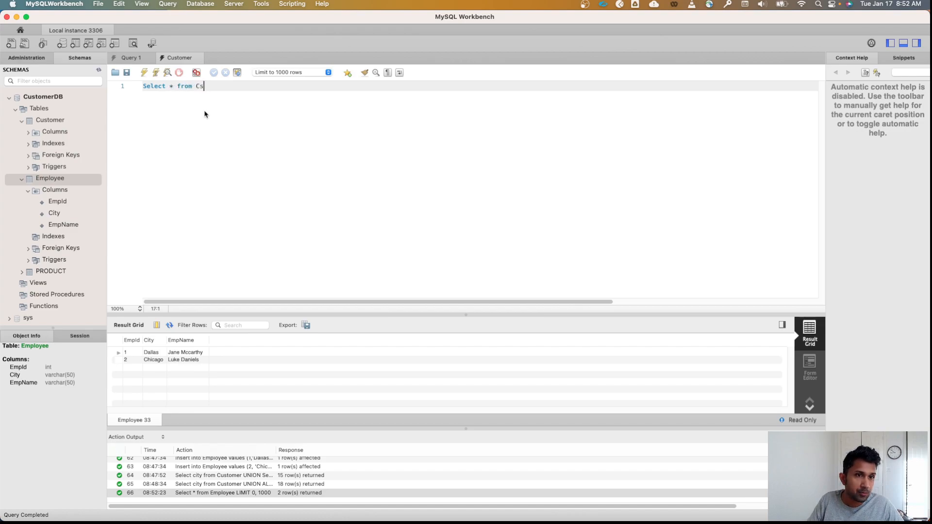
pyautogui.write('ustomer')
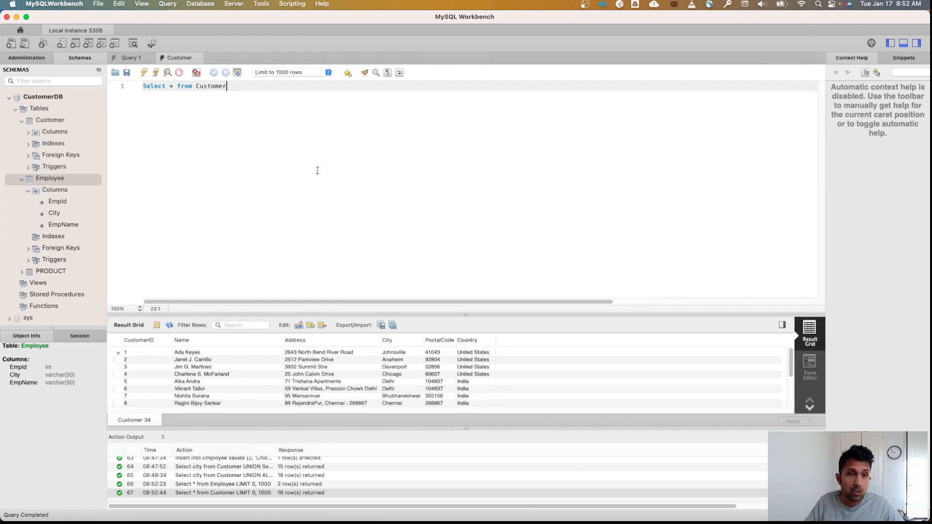
# Step: Write Select city from Customer UNION select city from Employee for a de-duplicated city list
pyautogui.write('Select c')
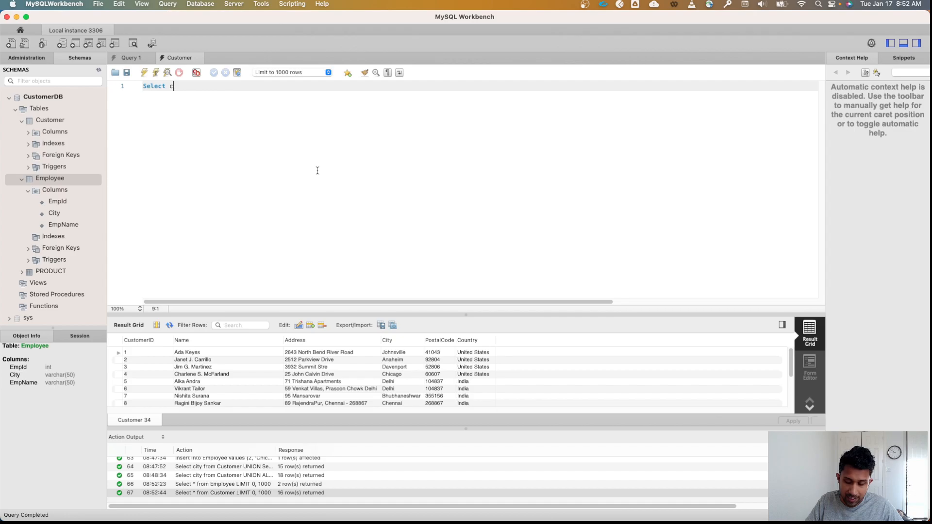
pyautogui.write('ity from C')
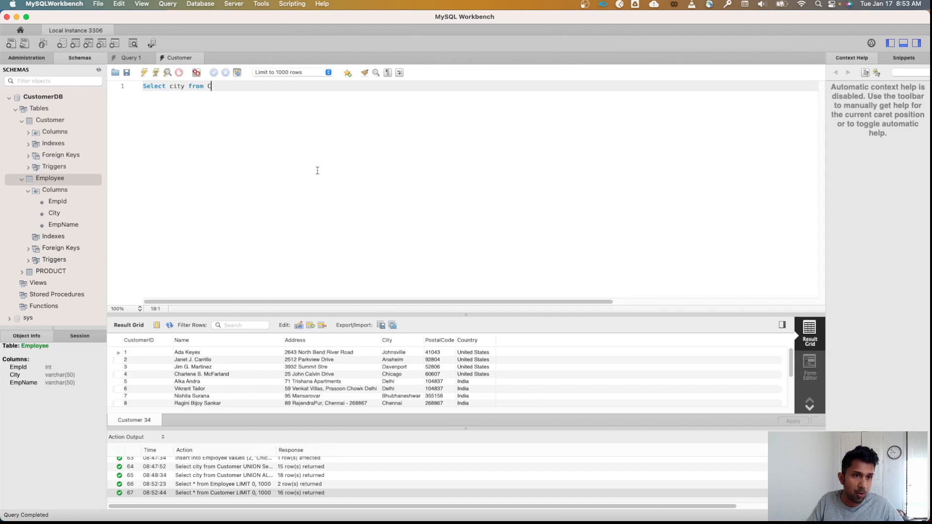
pyautogui.write('ustomer')
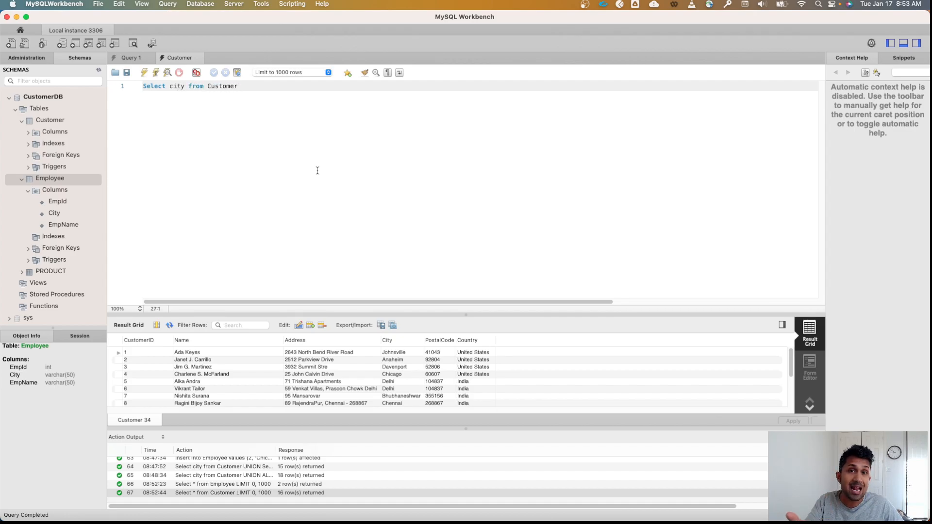
pyautogui.write('UNION select')
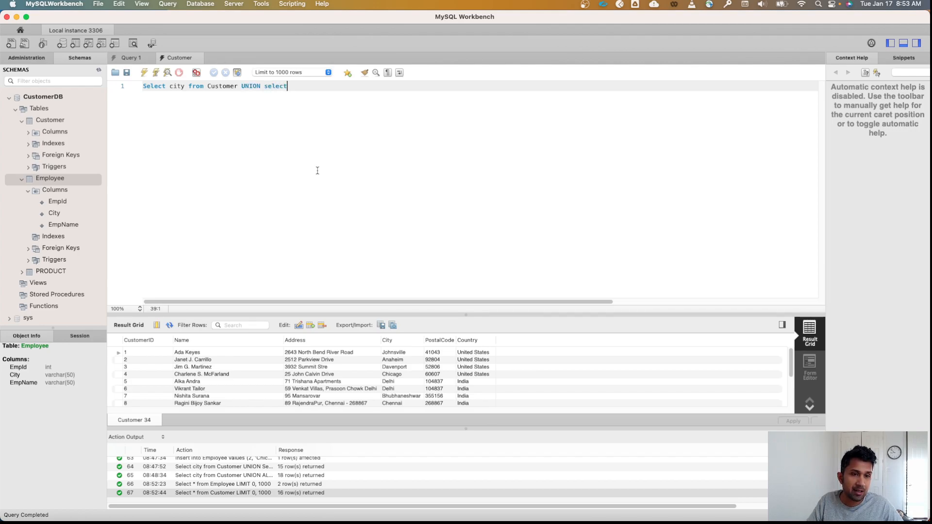
pyautogui.write('city from Em')
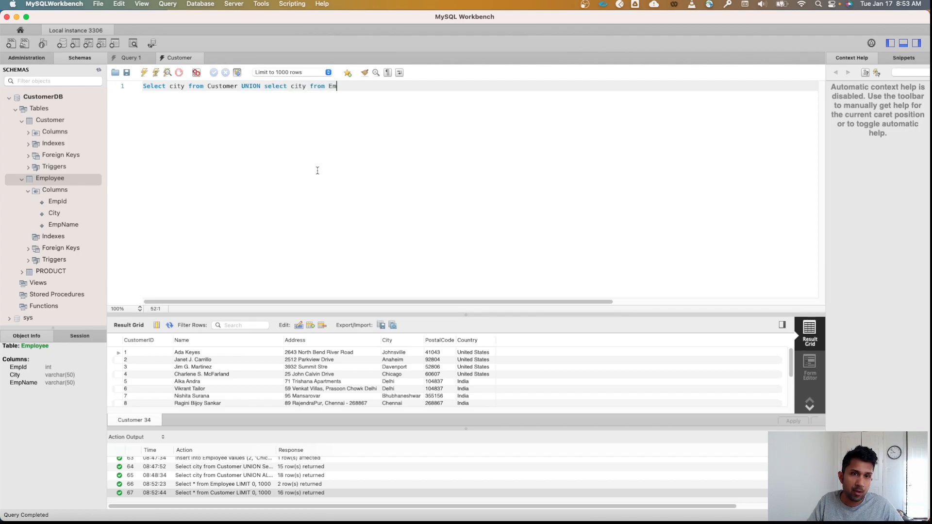
pyautogui.write('ployee')
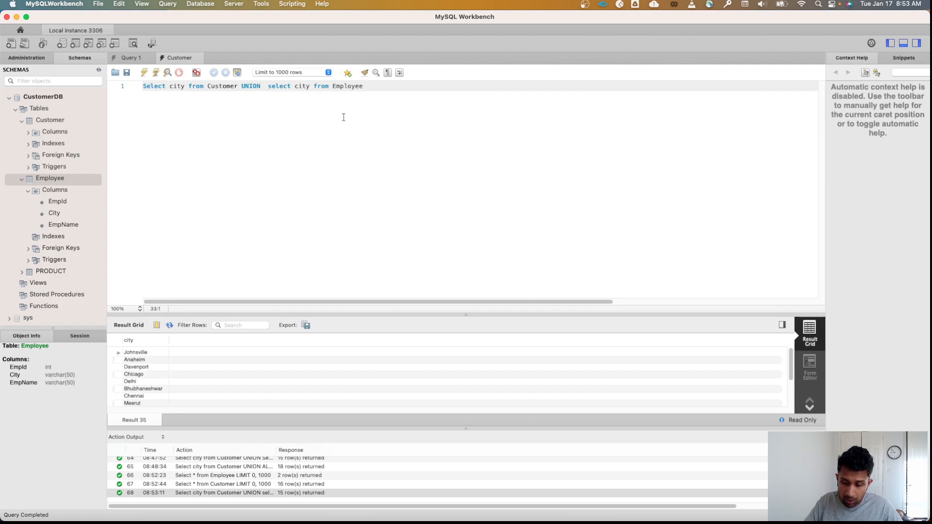
# Step: Change UNION to UNION ALL and rerun, returning 18 rows with duplicate cities
pyautogui.write('All')
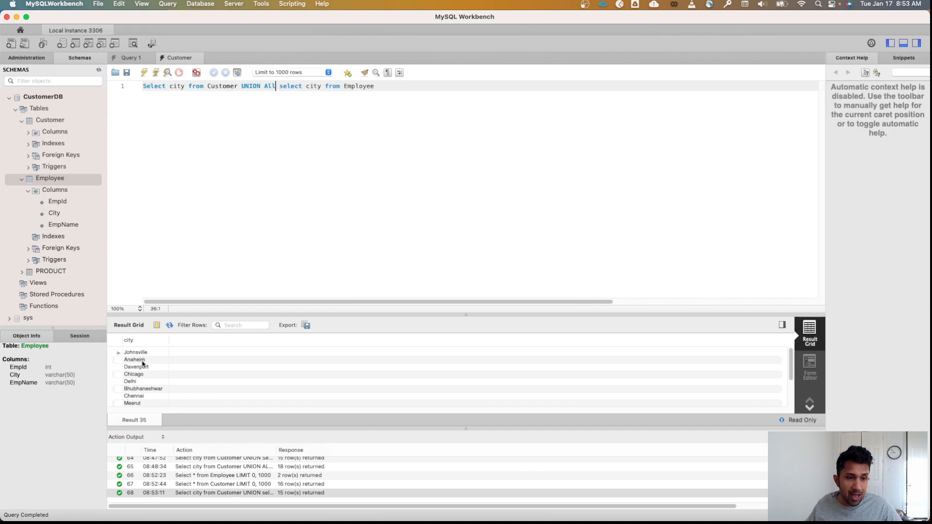
pyautogui.scroll(-3)
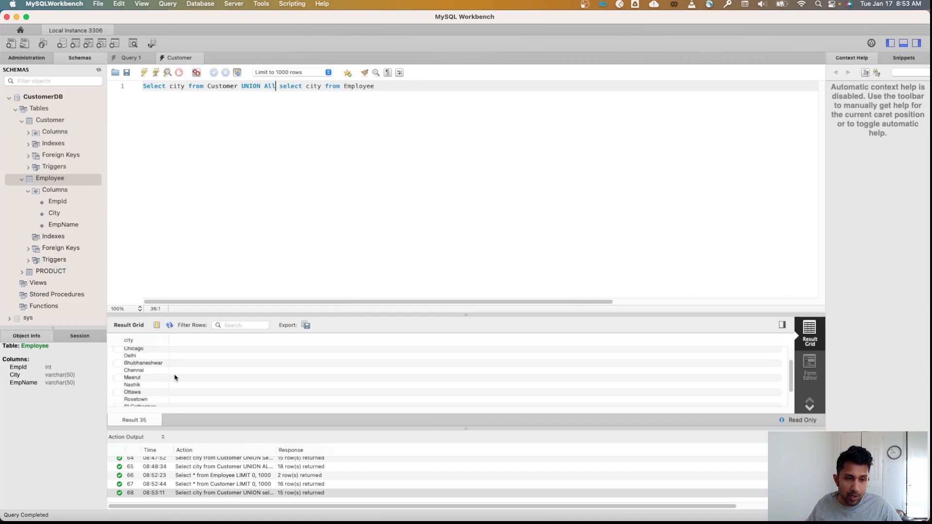
pyautogui.scroll(-3)
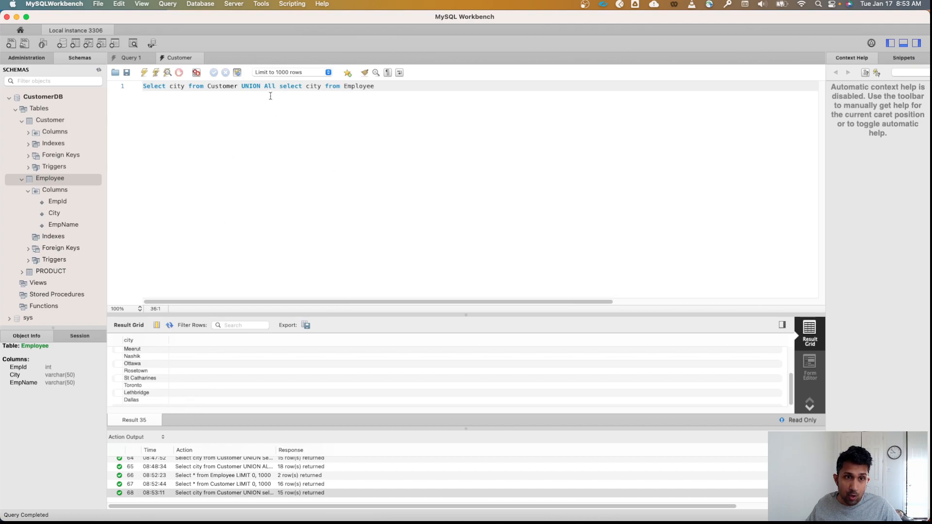
pyautogui.click(384, 85)
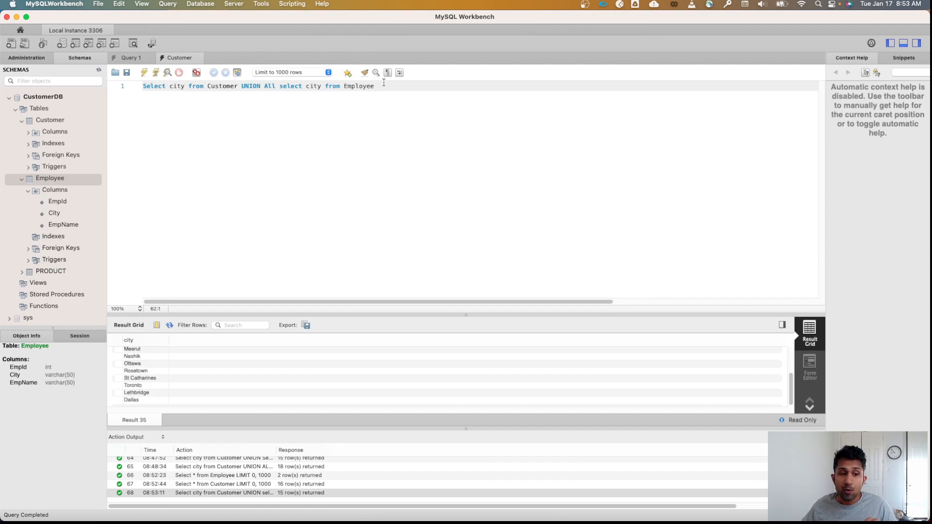
pyautogui.moveTo(388, 98)
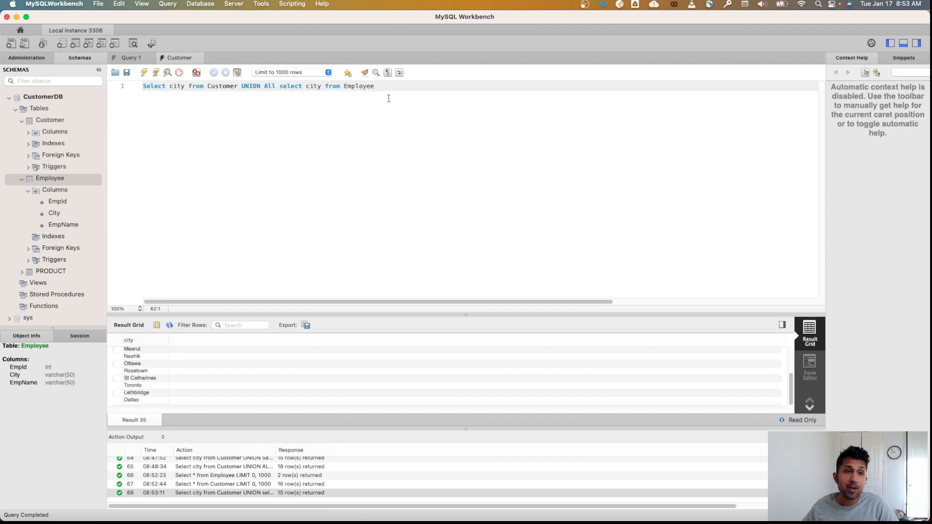
pyautogui.click(143, 72)
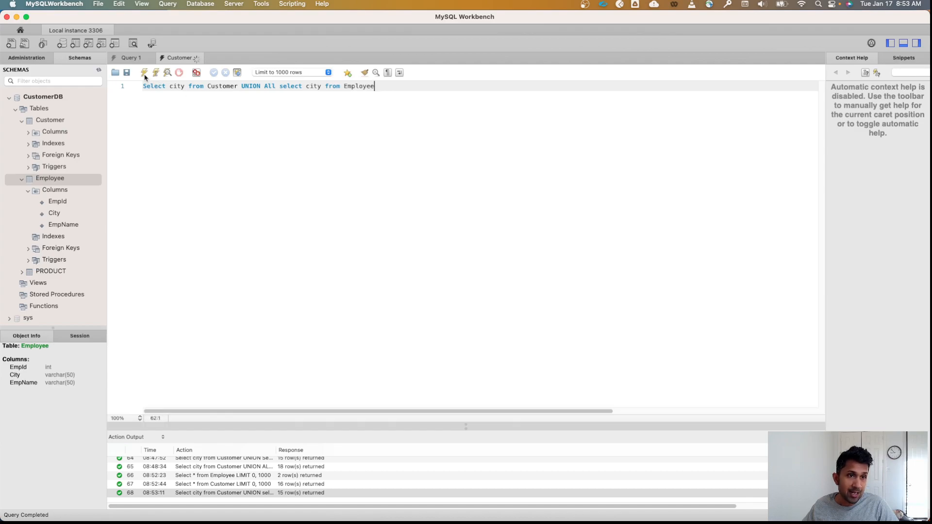
pyautogui.click(144, 72)
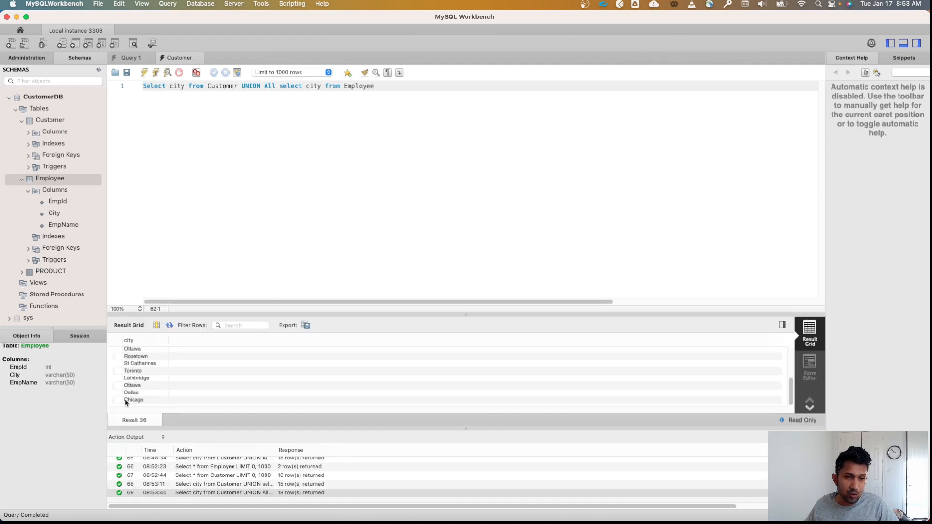
pyautogui.moveTo(136, 404)
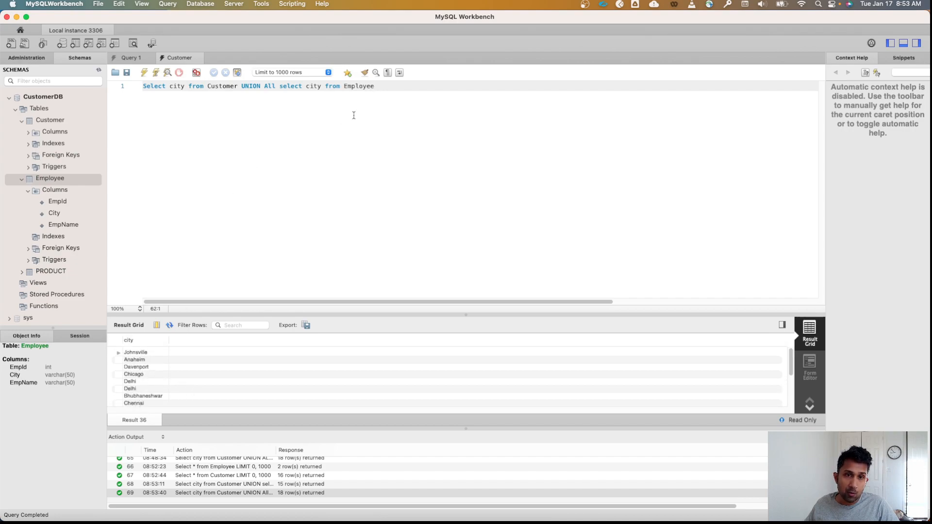
# Step: Replace the query with Select *from Employee and run it, returning Jane and Luke
pyautogui.moveTo(169, 85); pyautogui.dragTo(375, 85)
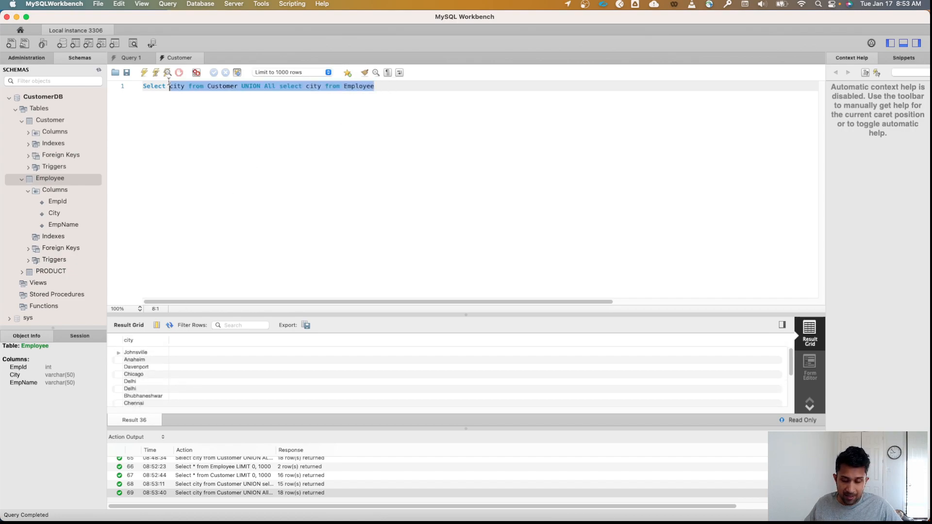
pyautogui.write('Select *from')
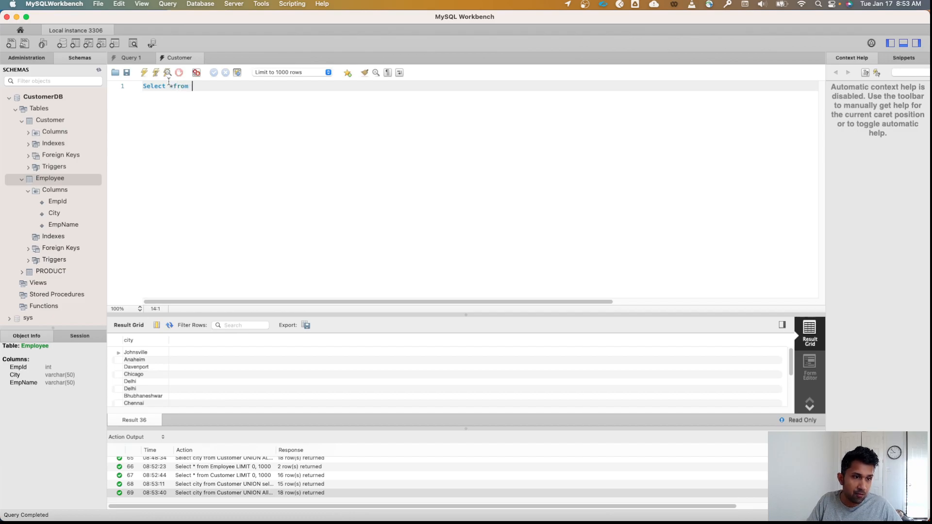
pyautogui.write('Employee')
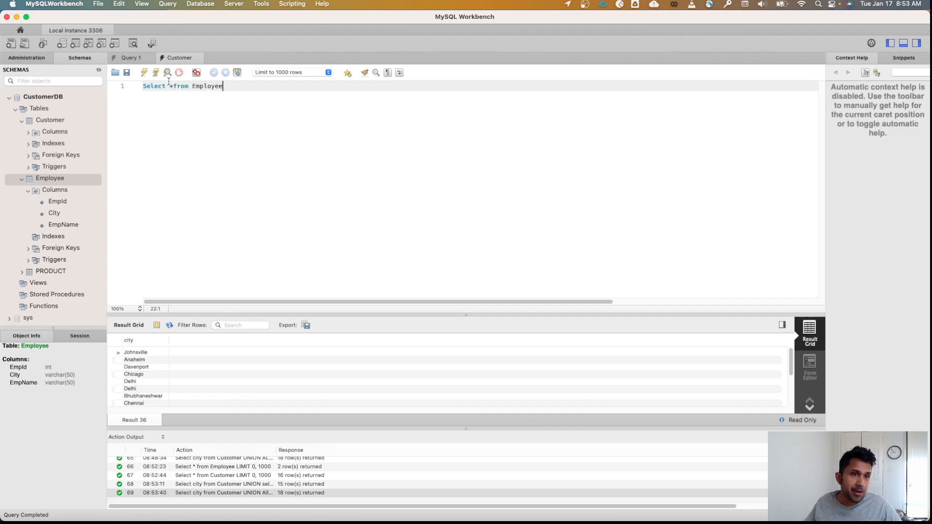
pyautogui.click(144, 72)
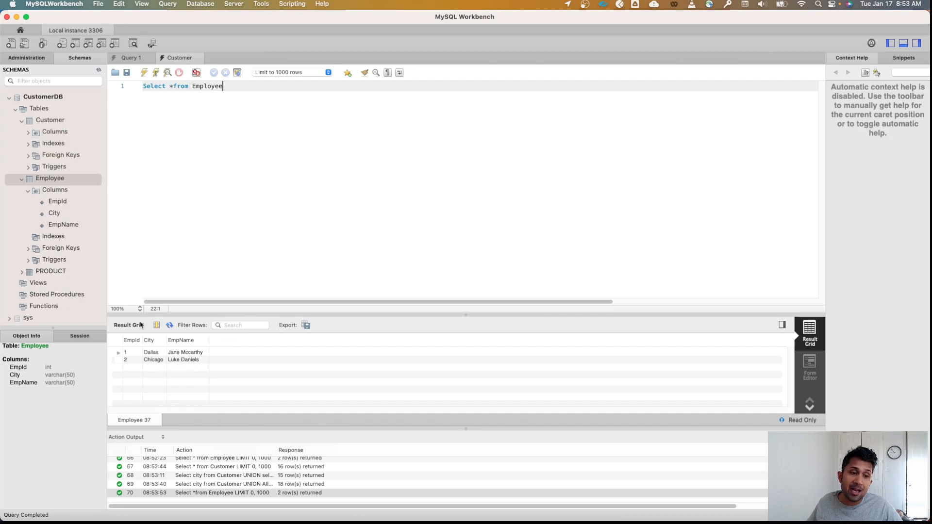
pyautogui.moveTo(266, 223)
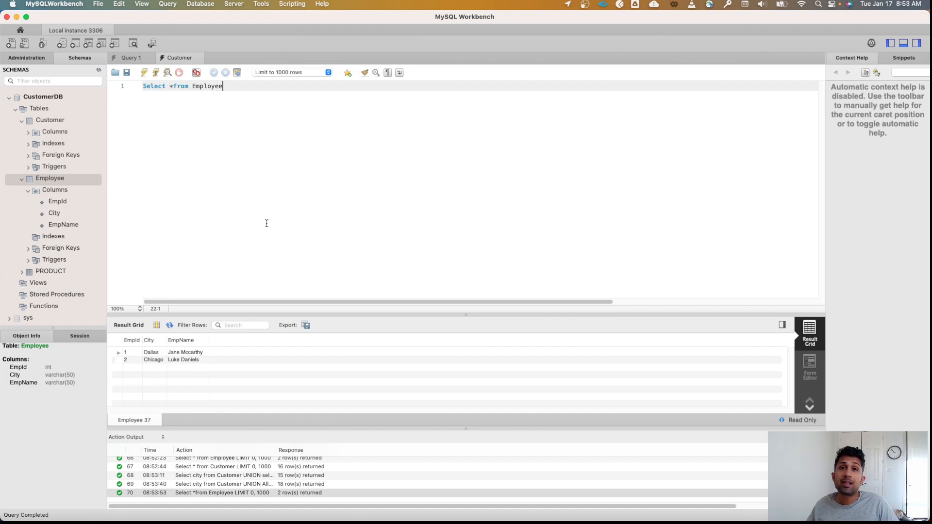